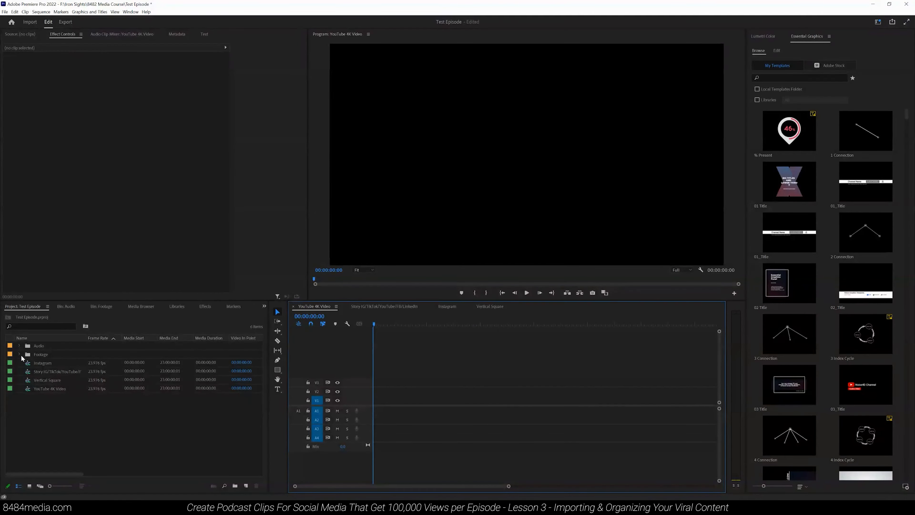
Step: Expand the Footage bin to show the Camera 1, Camera 2, Camera 3 and Full Body sub-bins
{"action": "left_click", "coordinate": [20, 354]}
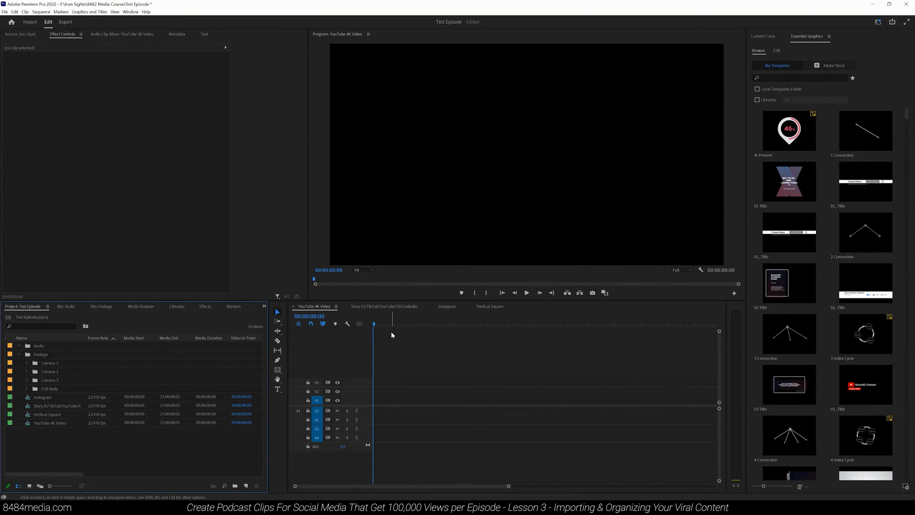
{"action": "mouse_move", "coordinate": [385, 433]}
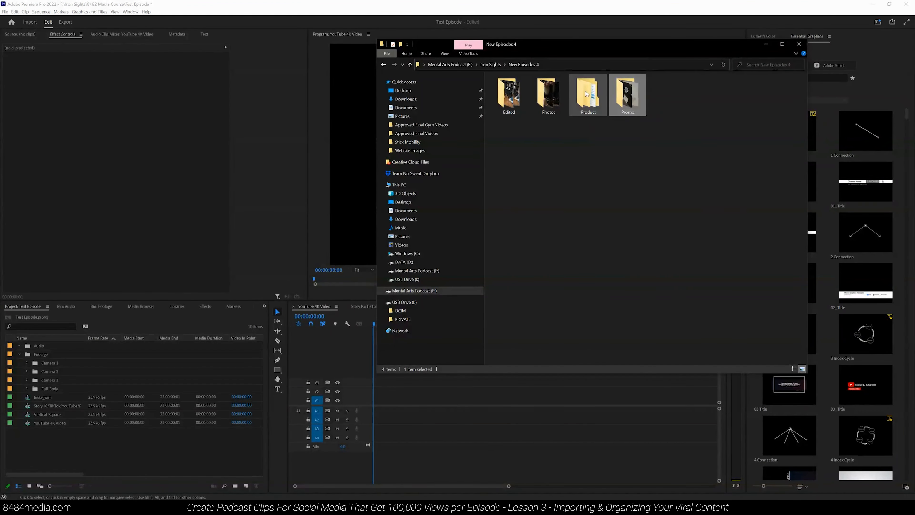
Step: Navigate into Product's Wide folder holding clips C0417, C0418 and C0419
{"action": "double_click", "coordinate": [587, 93]}
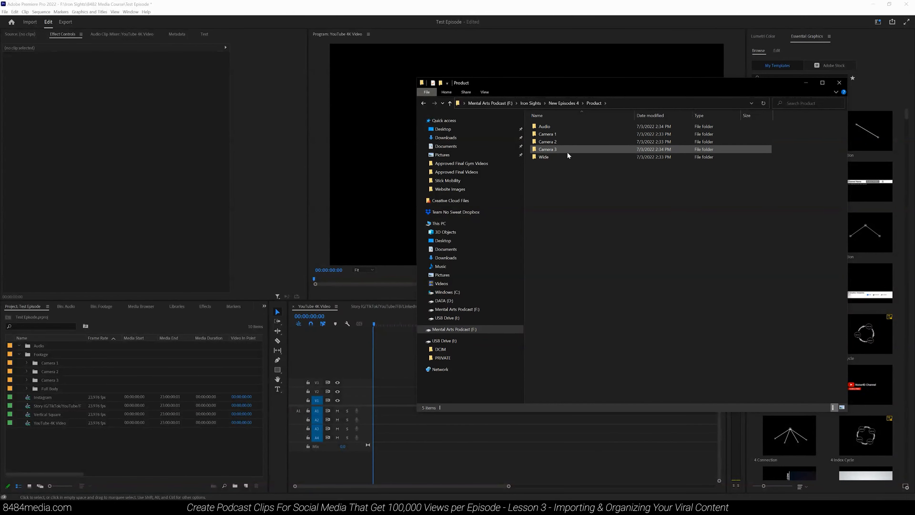
{"action": "left_click", "coordinate": [543, 156]}
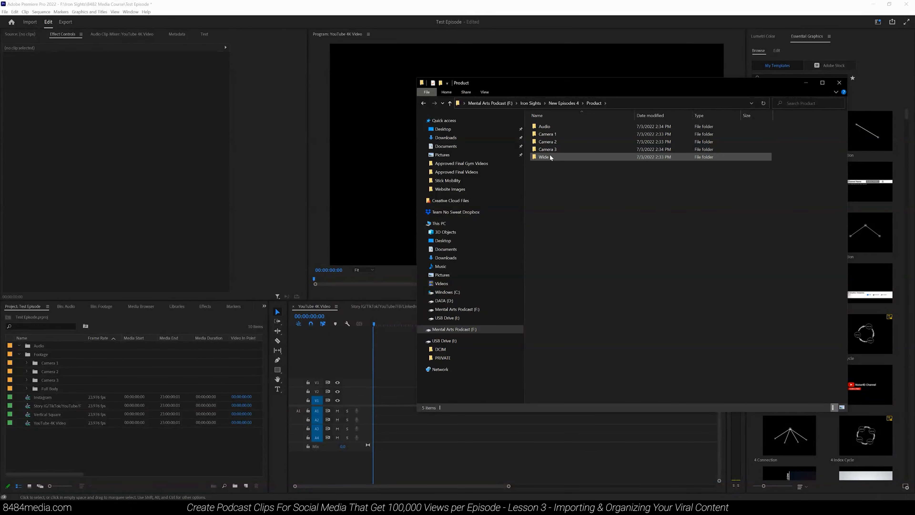
{"action": "mouse_move", "coordinate": [547, 158]}
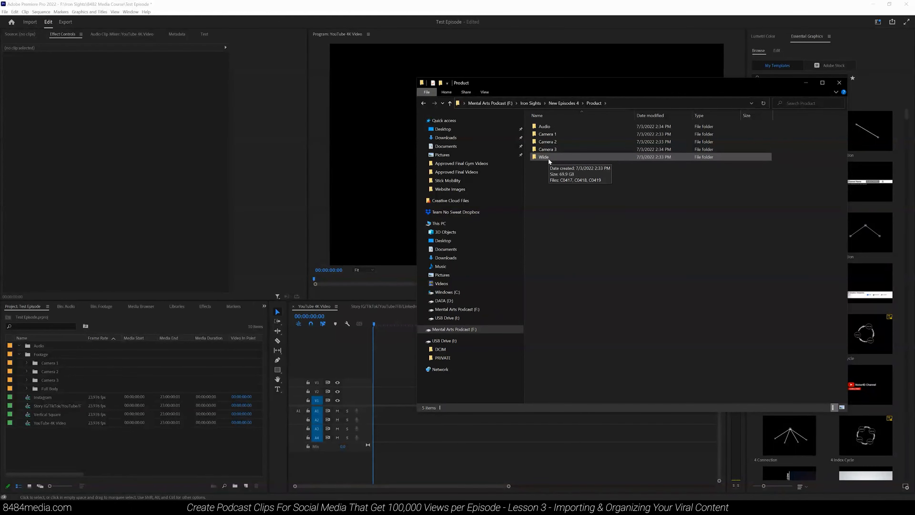
{"action": "double_click", "coordinate": [543, 156]}
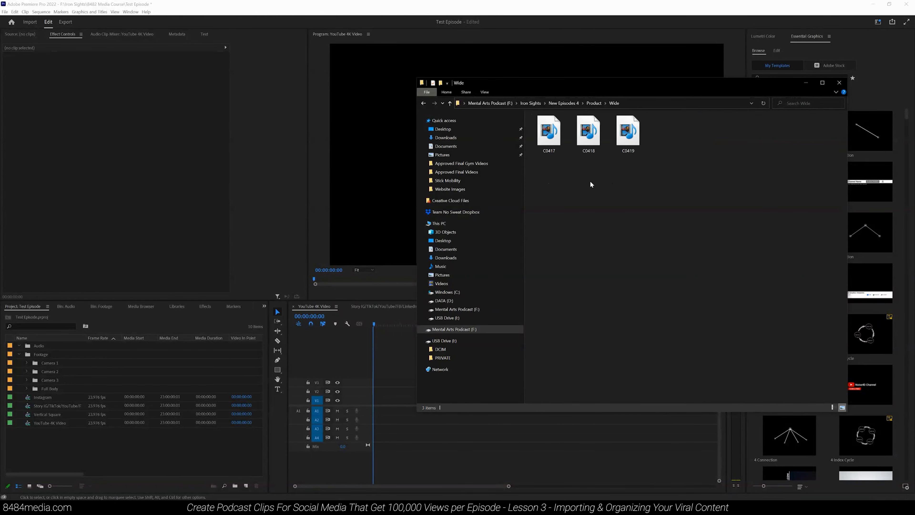
{"action": "mouse_move", "coordinate": [599, 199]}
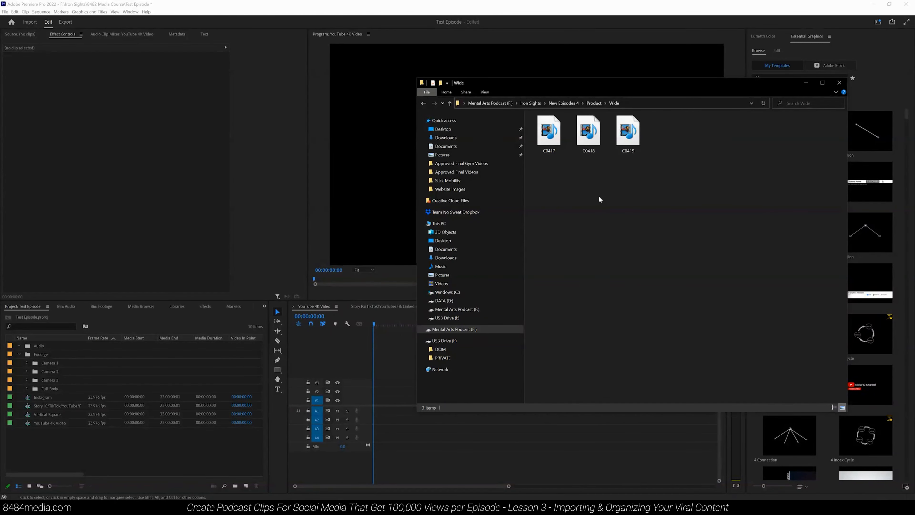
{"action": "mouse_move", "coordinate": [601, 200]}
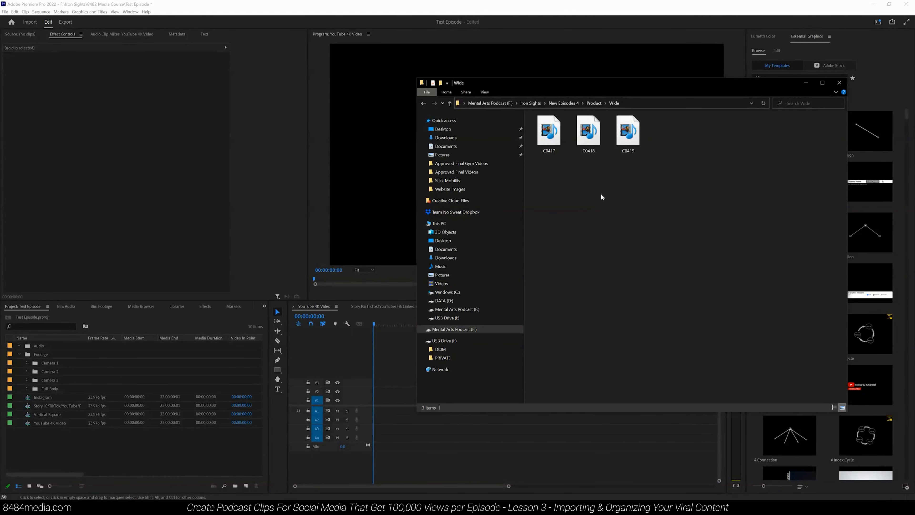
{"action": "mouse_move", "coordinate": [604, 198]}
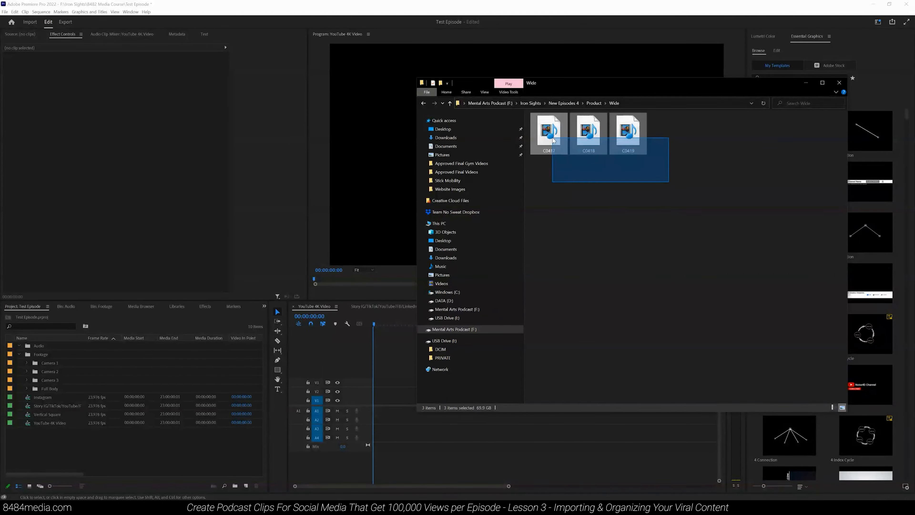
Step: Drag clips C0417, C0418 and C0419 from the Wide folder into Premiere's Full Body bin
{"action": "left_click", "coordinate": [585, 156]}
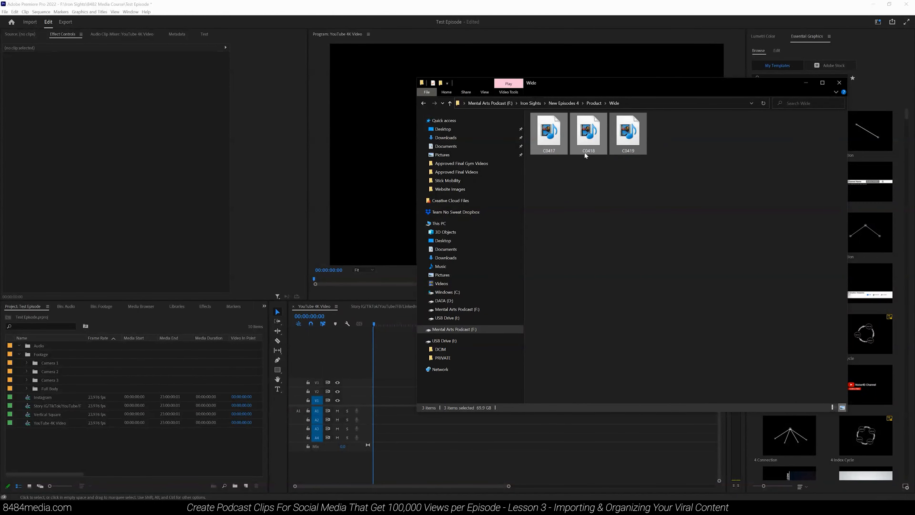
{"action": "mouse_move", "coordinate": [589, 132]}
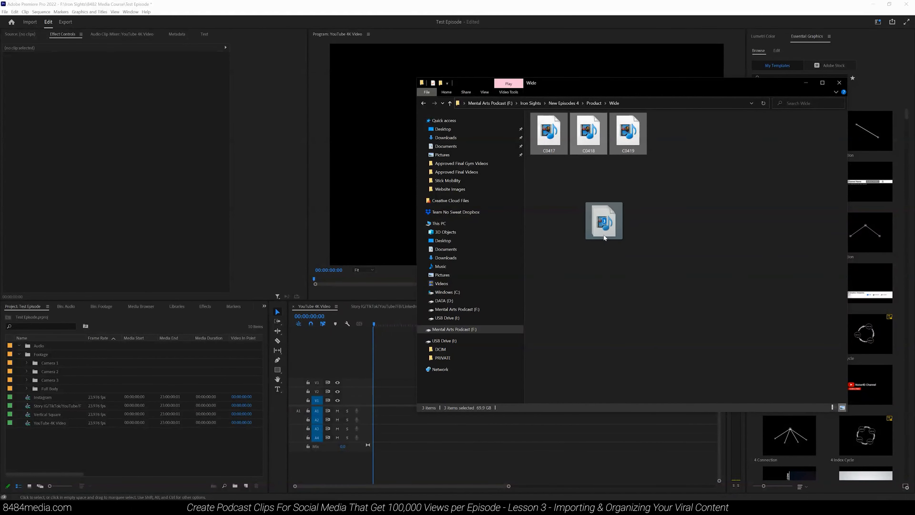
{"action": "left_click_drag", "start_coordinate": [604, 221], "coordinate": [388, 343]}
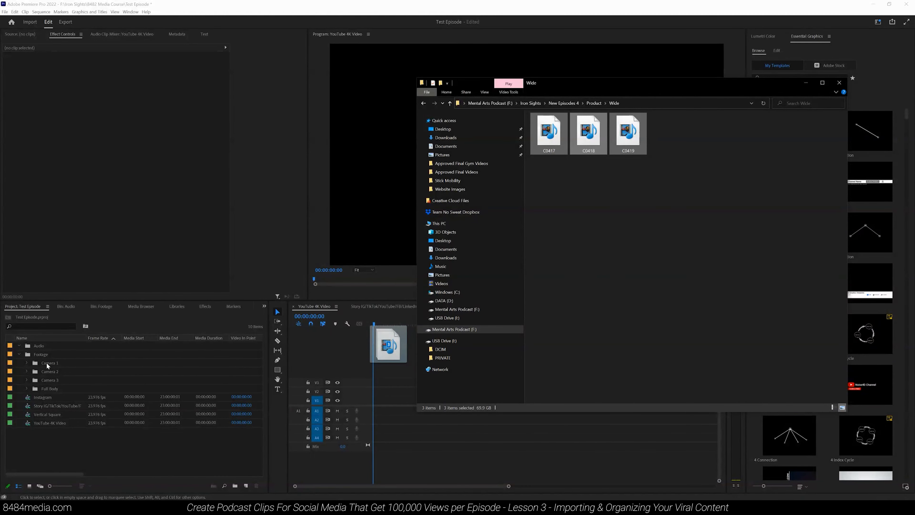
{"action": "left_click_drag", "start_coordinate": [388, 342], "coordinate": [50, 374]}
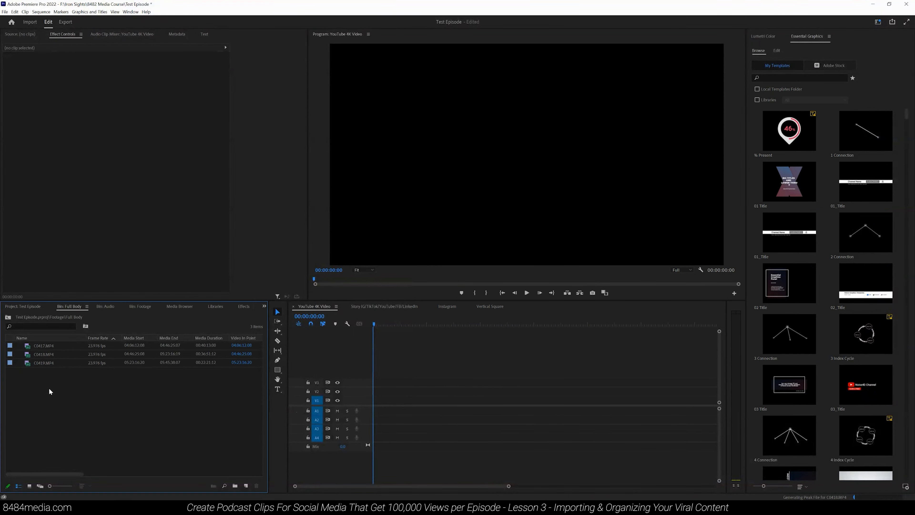
Step: Preview clip C0417 in the Source Monitor and skim through the wide podcast shot
{"action": "double_click", "coordinate": [44, 345]}
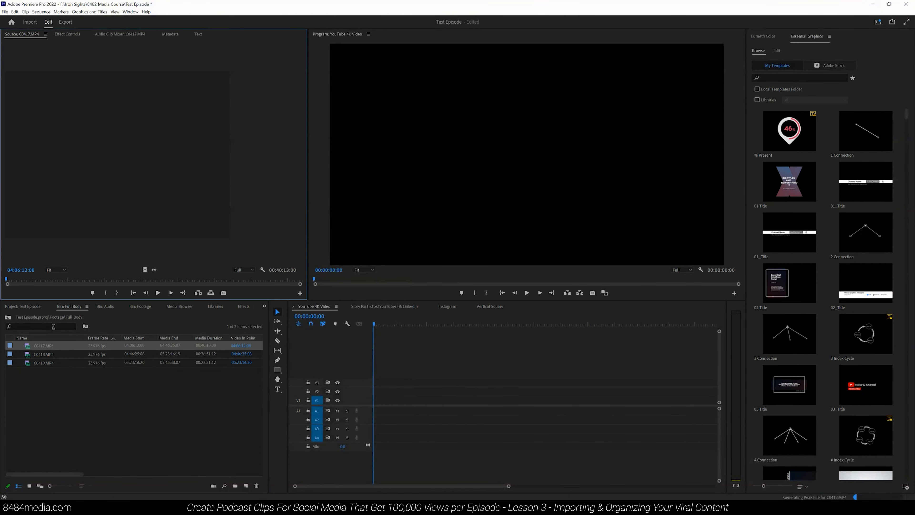
{"action": "left_click_drag", "start_coordinate": [8, 284], "coordinate": [63, 284]}
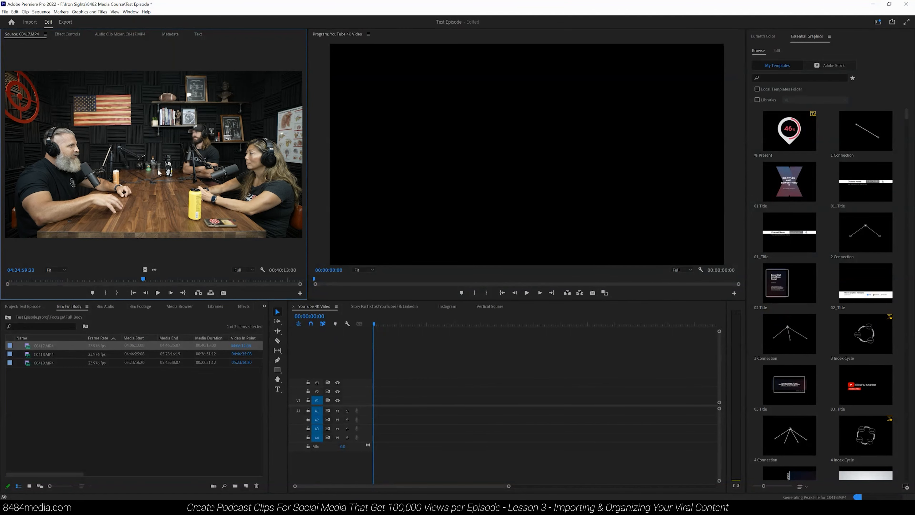
{"action": "mouse_move", "coordinate": [263, 208]}
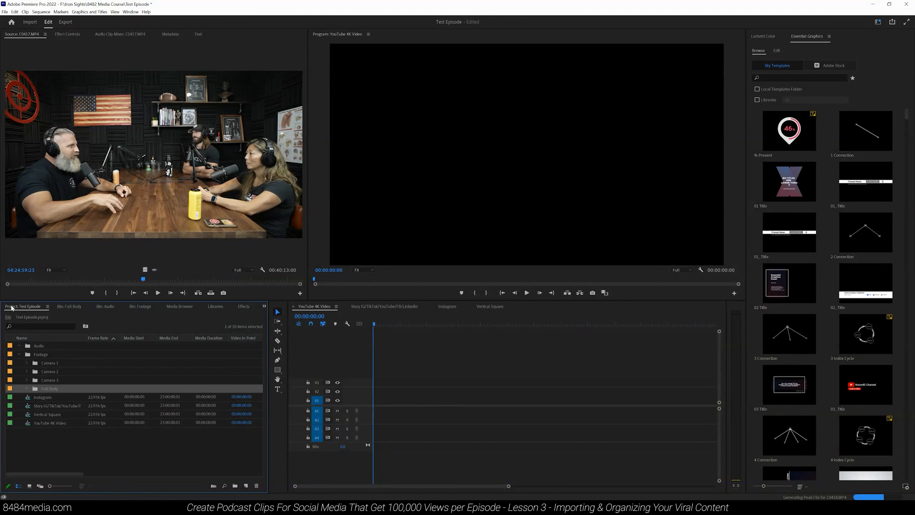
{"action": "mouse_move", "coordinate": [46, 395]}
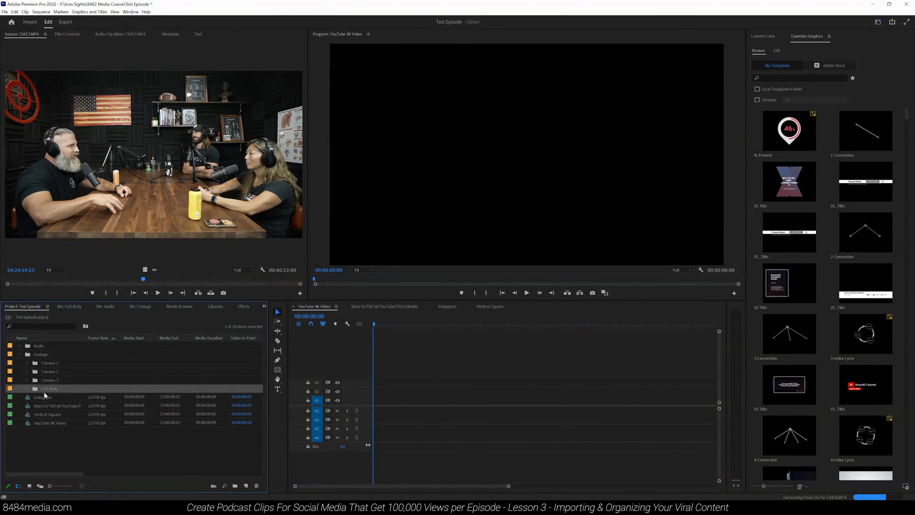
{"action": "mouse_move", "coordinate": [99, 113]}
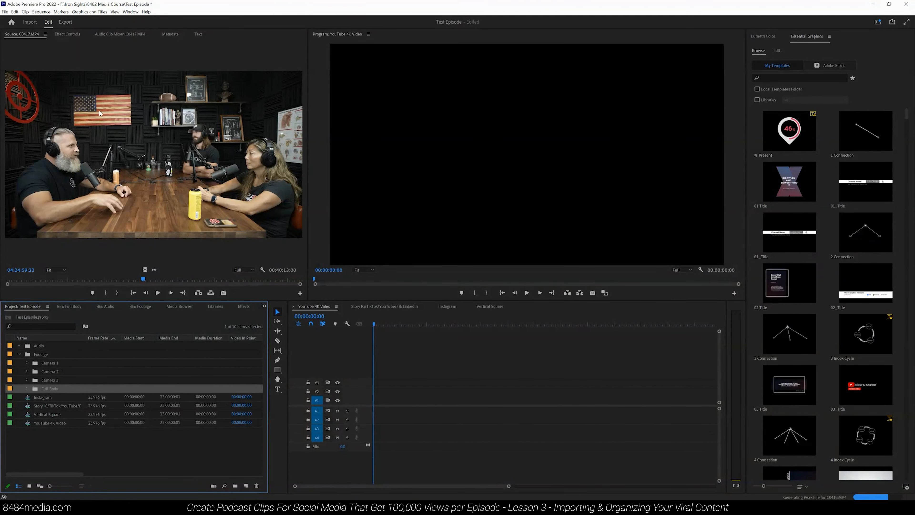
{"action": "left_click", "coordinate": [130, 12]}
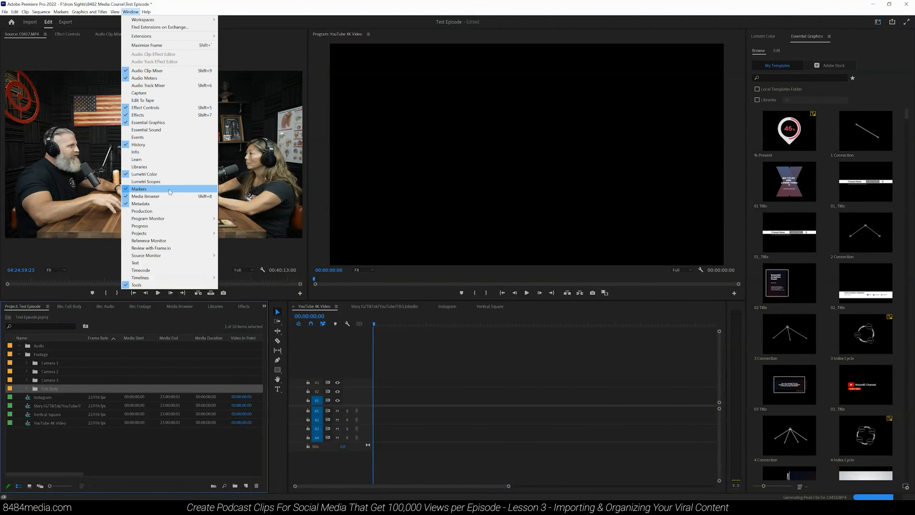
{"action": "mouse_move", "coordinate": [139, 233]}
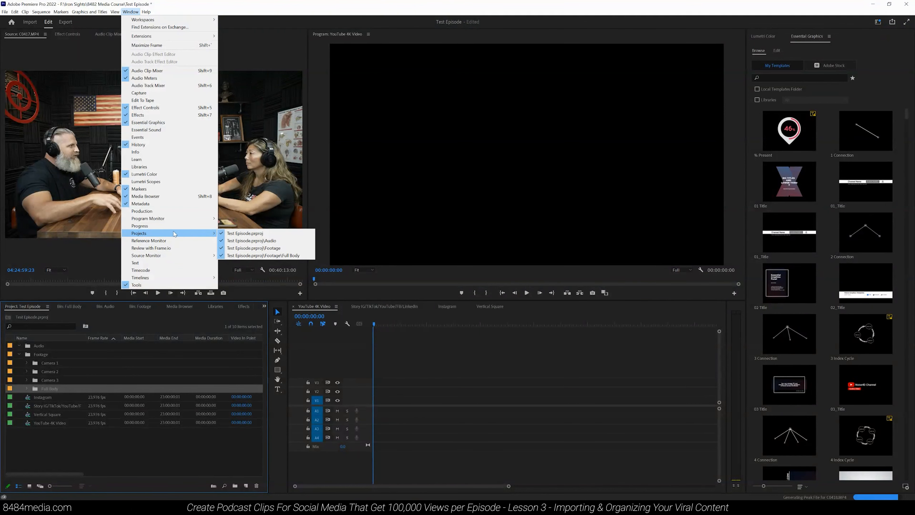
{"action": "mouse_move", "coordinate": [253, 247]}
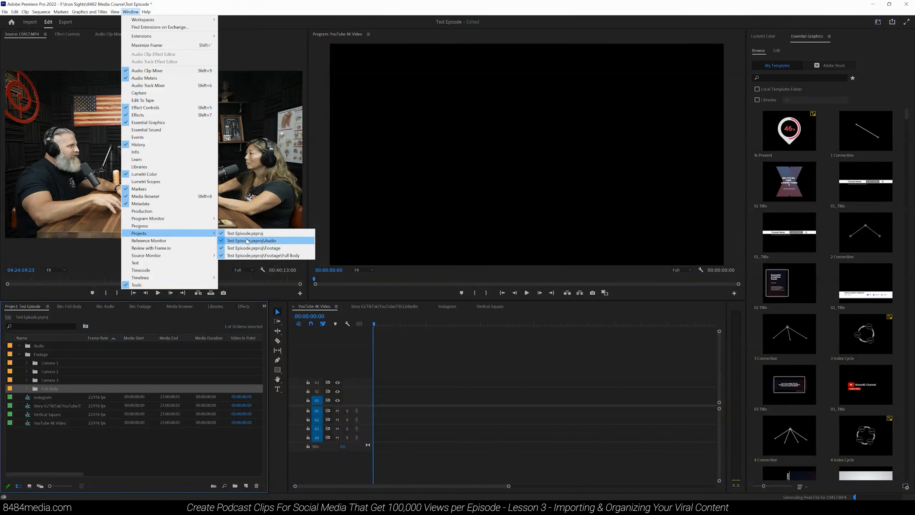
{"action": "mouse_move", "coordinate": [262, 255]}
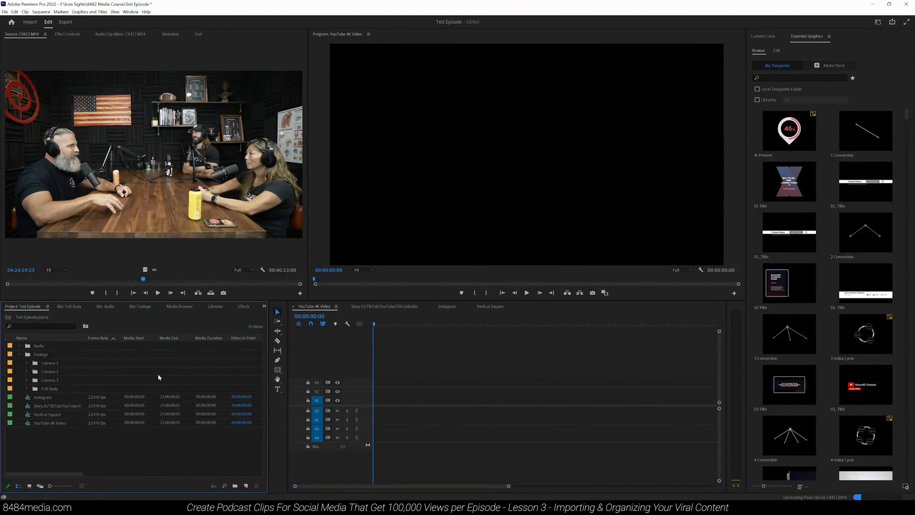
{"action": "mouse_move", "coordinate": [99, 389]}
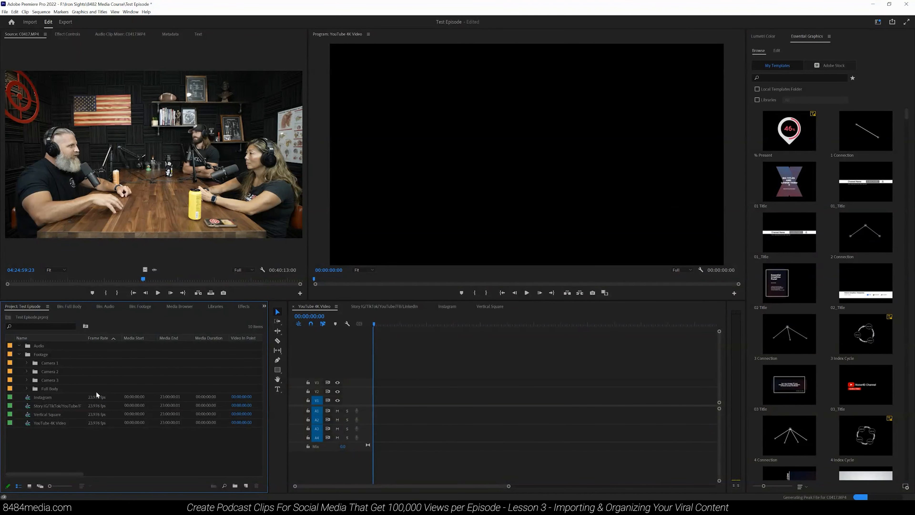
{"action": "mouse_move", "coordinate": [276, 468]}
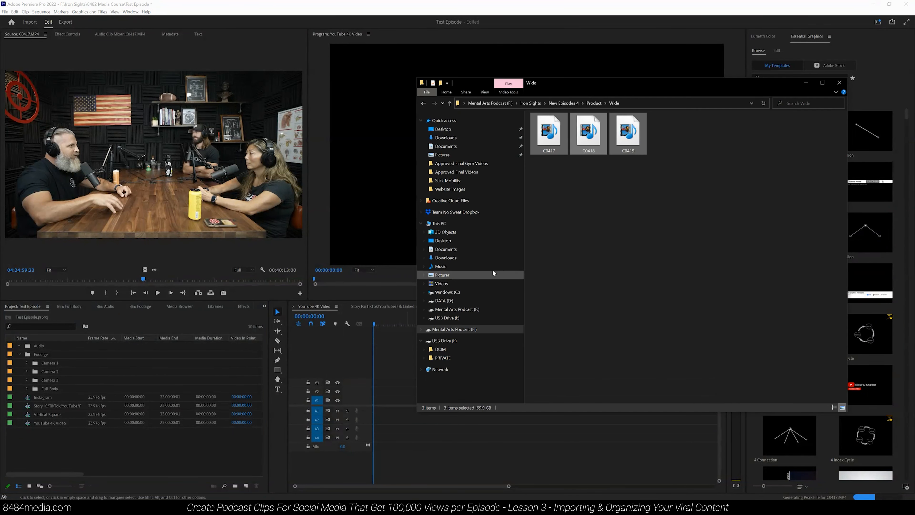
Step: Return to the Product folder and go into the Camera 1 footage folder
{"action": "left_click", "coordinate": [593, 103]}
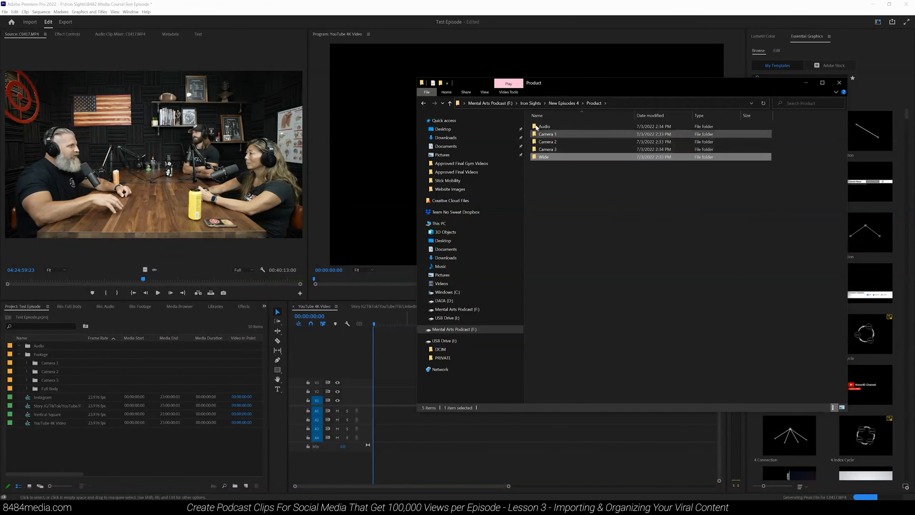
{"action": "double_click", "coordinate": [547, 134]}
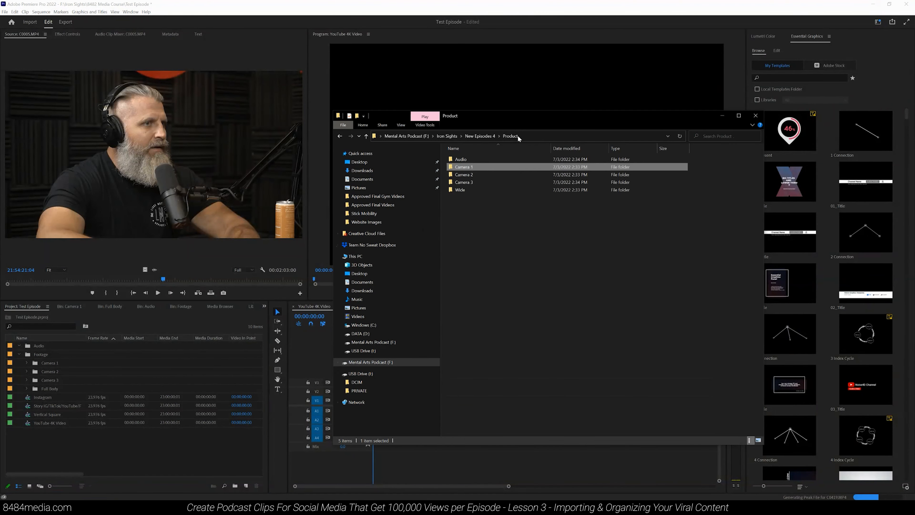
Step: Drag Camera 2's six clips into Premiere's Camera 2 bin, then move on to the Camera 3 folder
{"action": "double_click", "coordinate": [464, 167]}
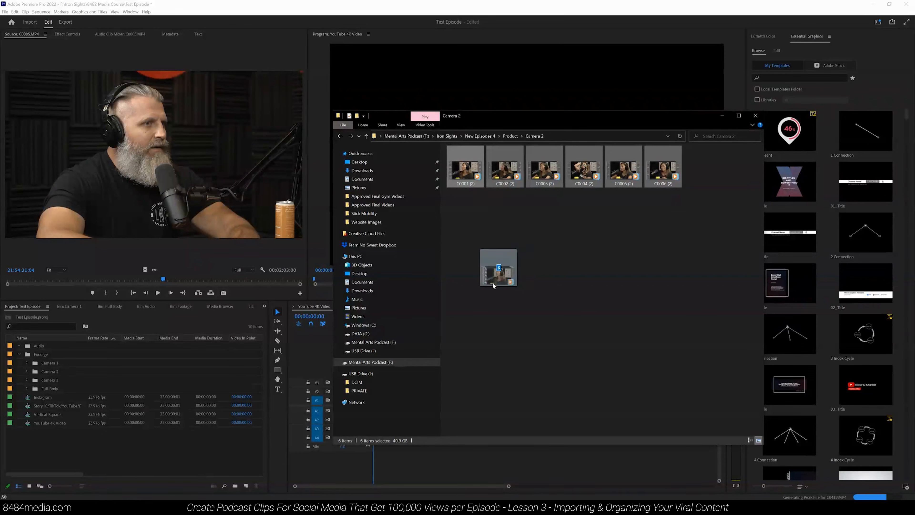
{"action": "left_click_drag", "start_coordinate": [497, 268], "coordinate": [71, 359]}
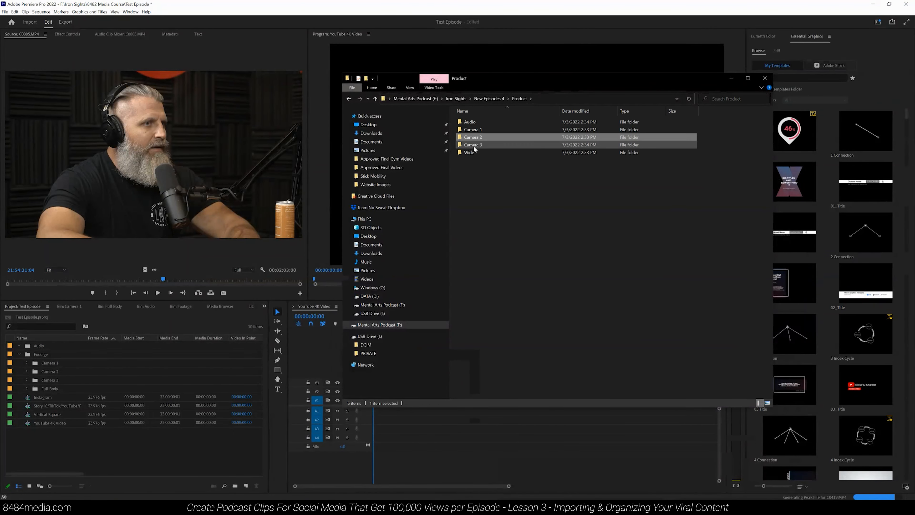
{"action": "double_click", "coordinate": [472, 144]}
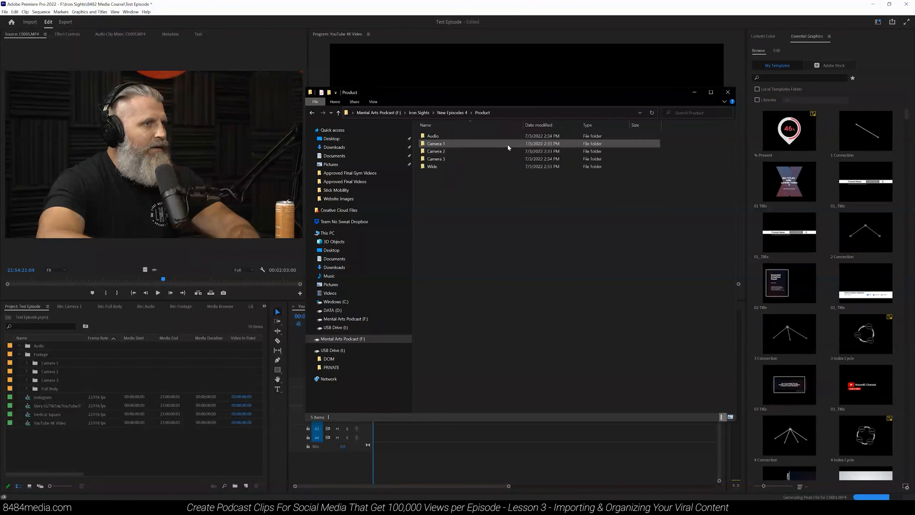
Step: Go into the Audio folder and select the podcast audio file POD00067
{"action": "double_click", "coordinate": [434, 135]}
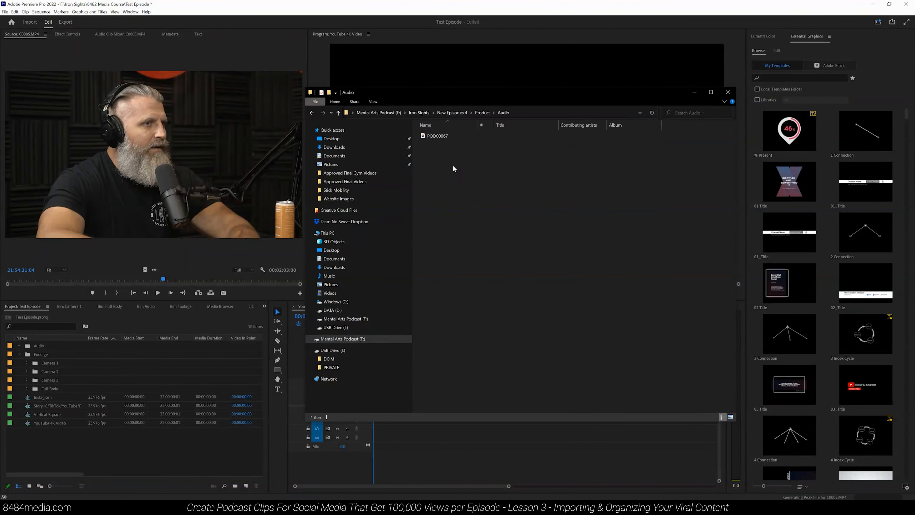
{"action": "left_click", "coordinate": [437, 136]}
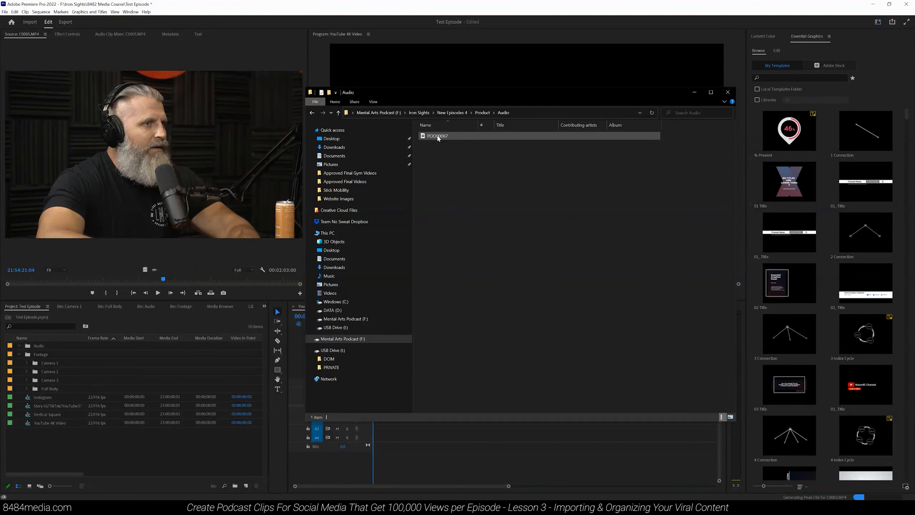
{"action": "mouse_move", "coordinate": [437, 135]}
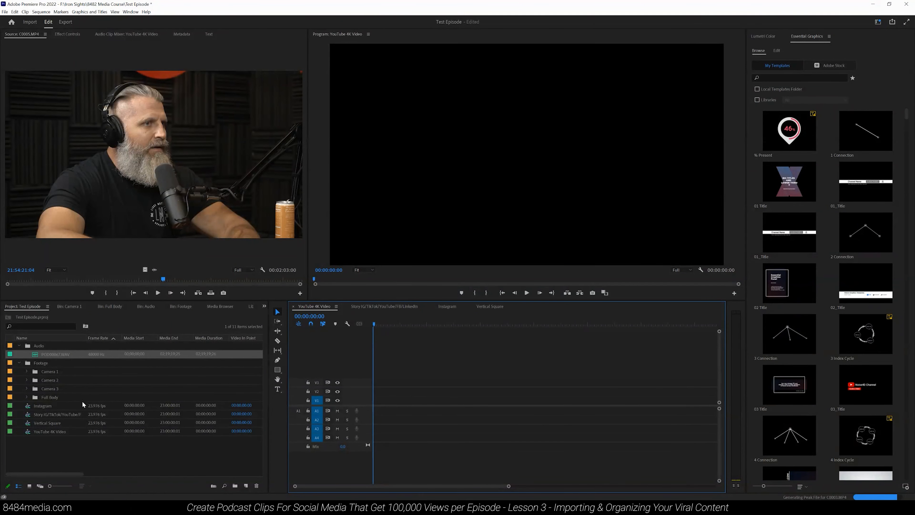
{"action": "mouse_move", "coordinate": [76, 372]}
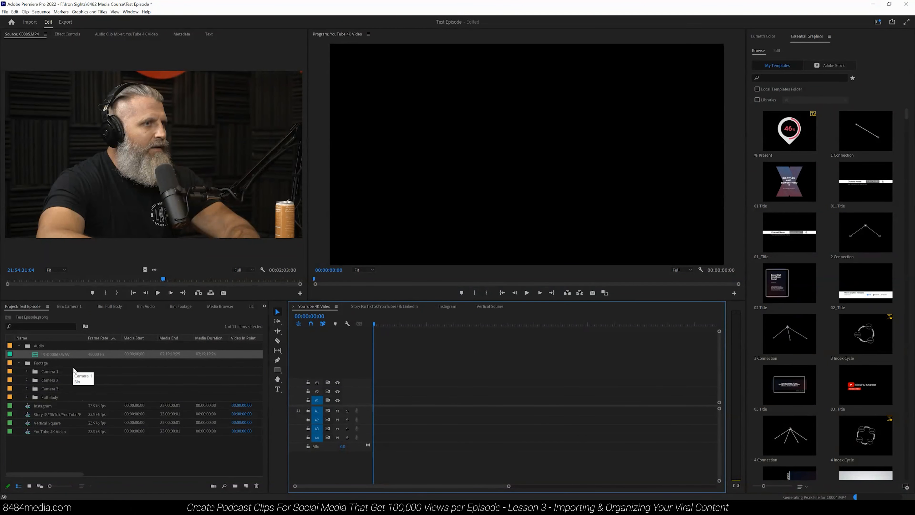